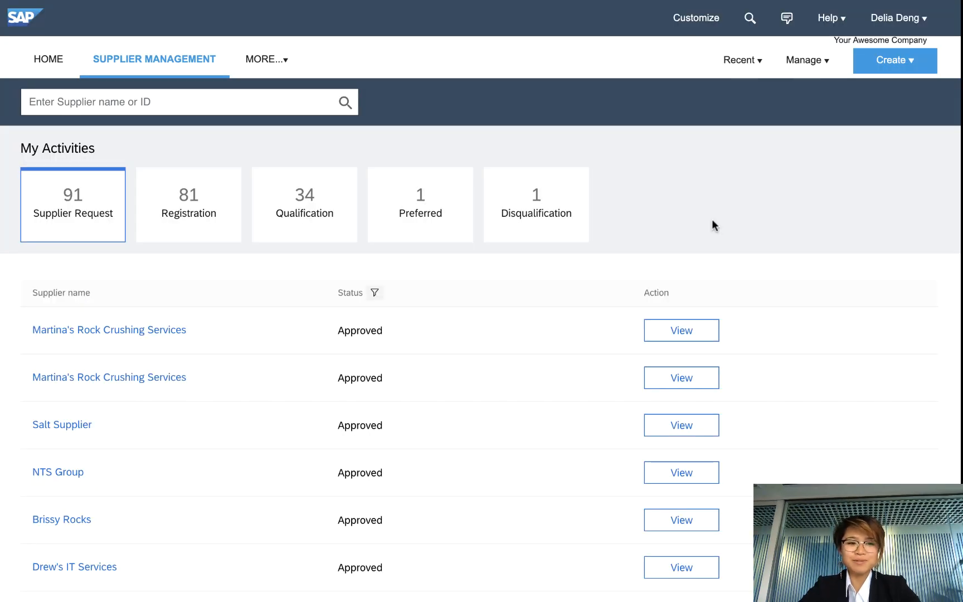
pyautogui.moveTo(80, 234)
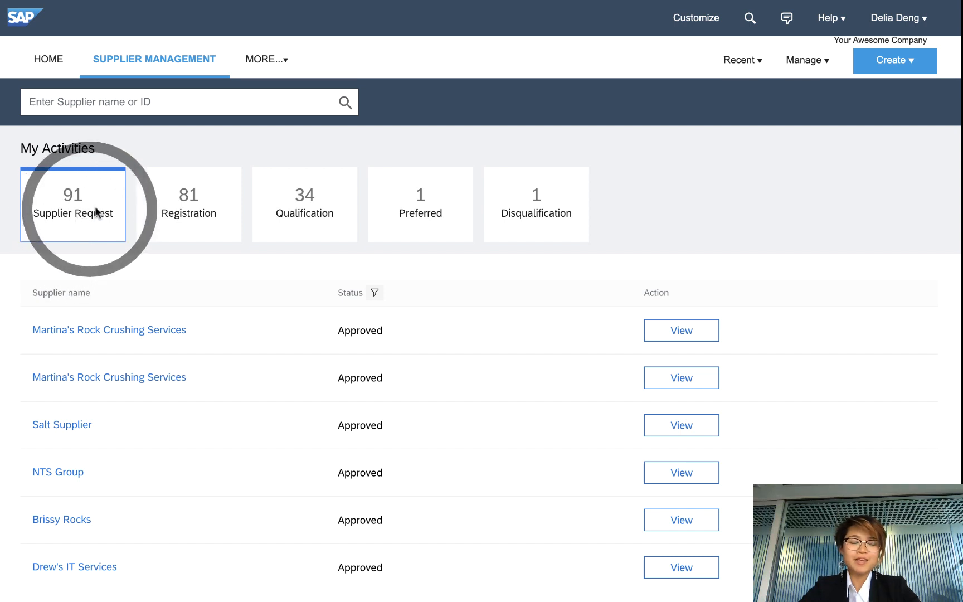
pyautogui.moveTo(377, 204)
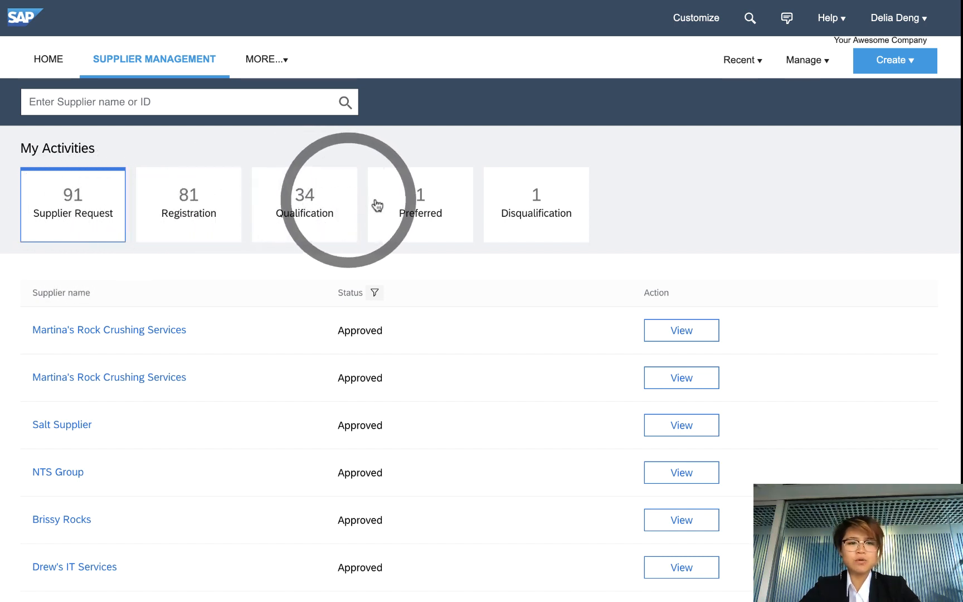
pyautogui.moveTo(554, 205)
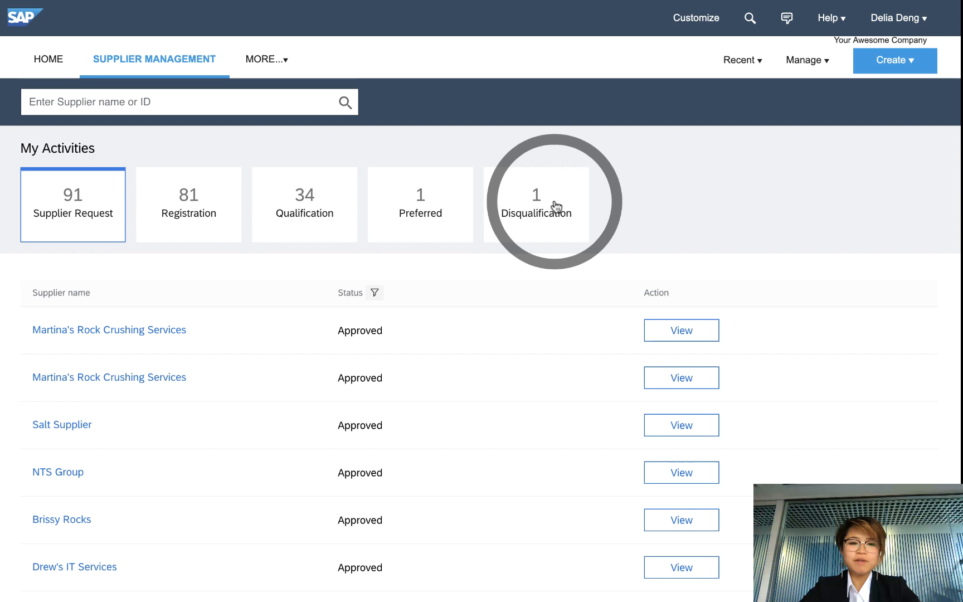
pyautogui.moveTo(442, 205)
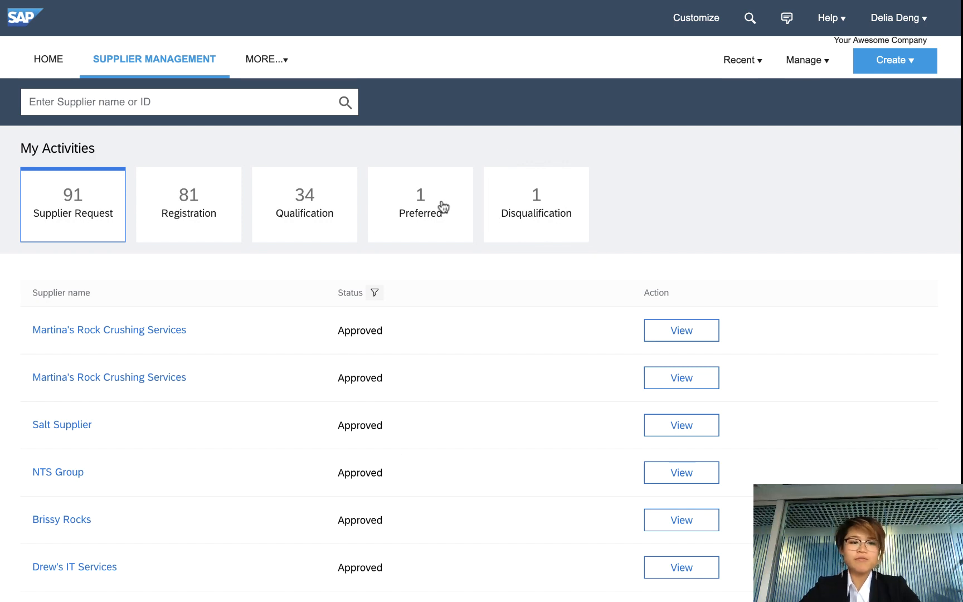
# Show the Preferred suppliers activity, then open the full supplier search listing 1812 suppliers
pyautogui.click(421, 205)
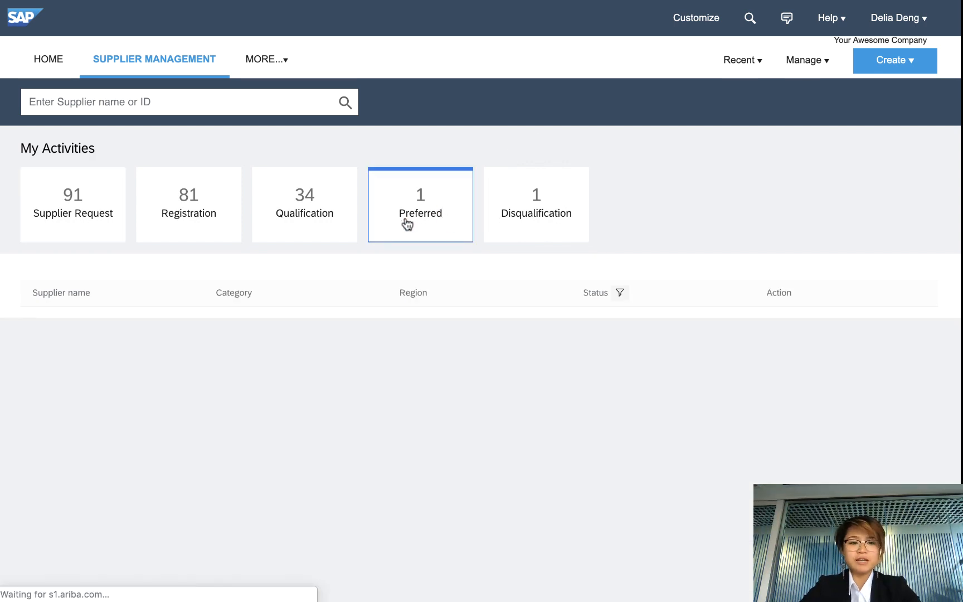
pyautogui.click(420, 204)
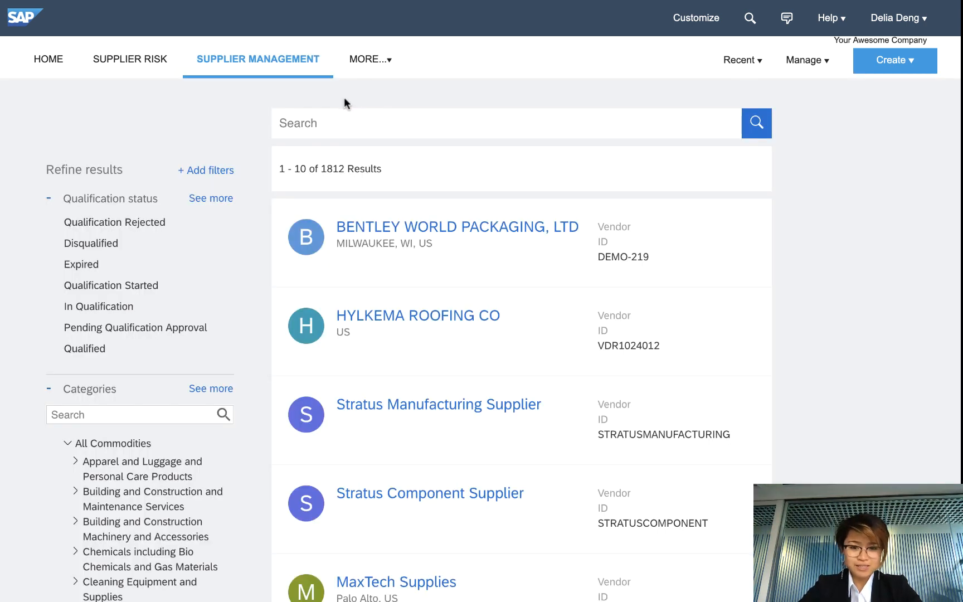
pyautogui.moveTo(332, 99)
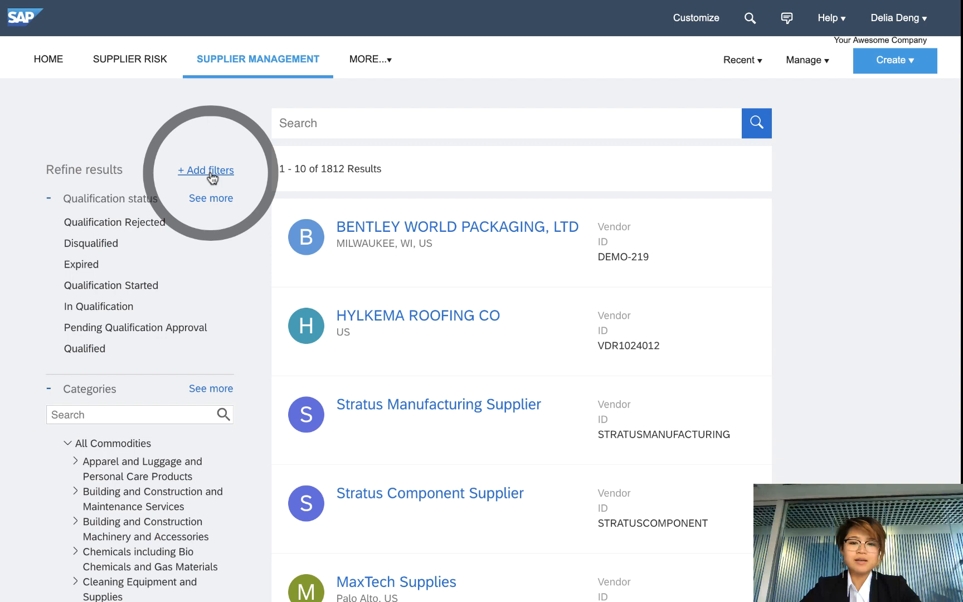
# Tick the Aboriginal filter in the extra filters list
pyautogui.click(206, 170)
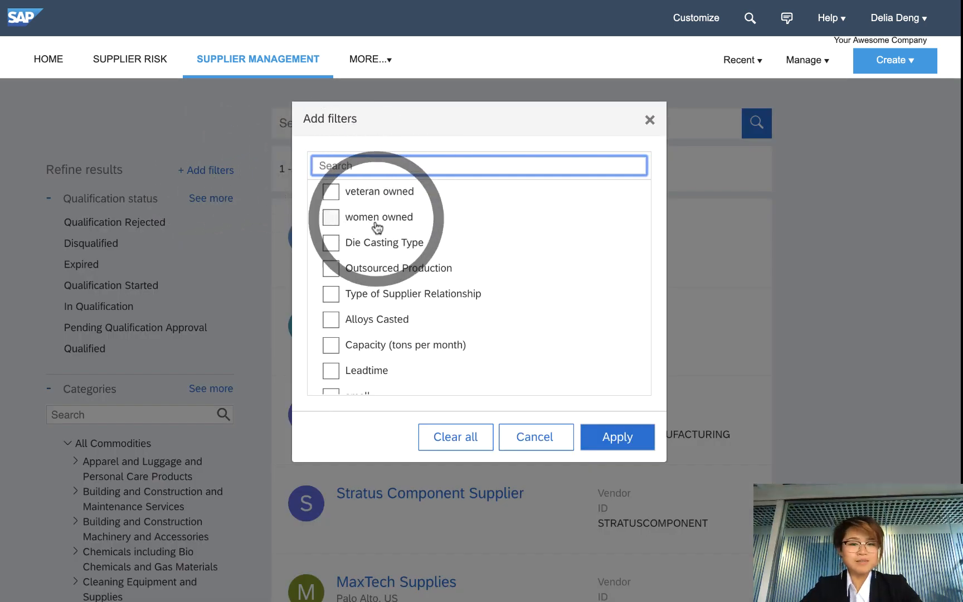
pyautogui.scroll(-3)
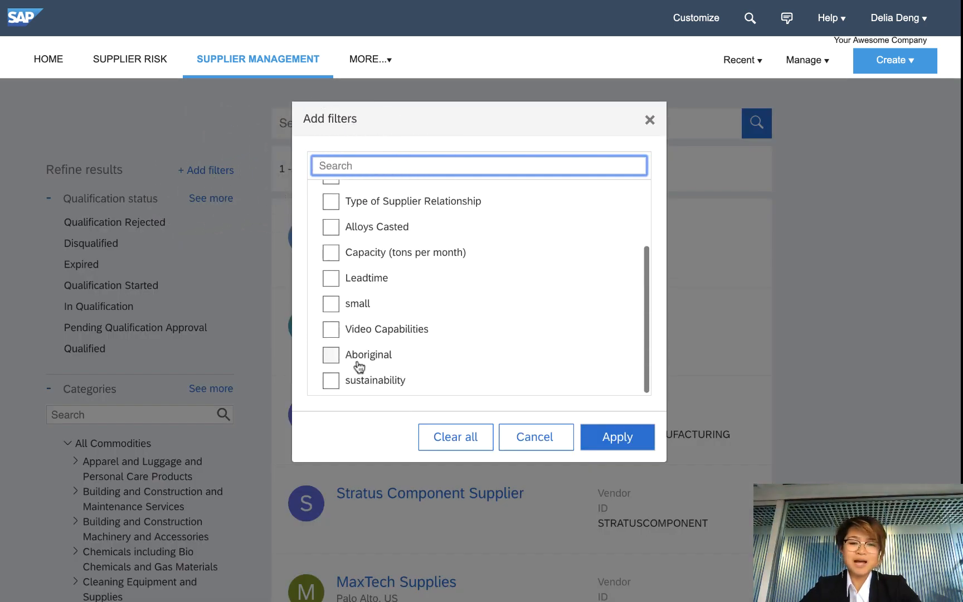
pyautogui.click(331, 354)
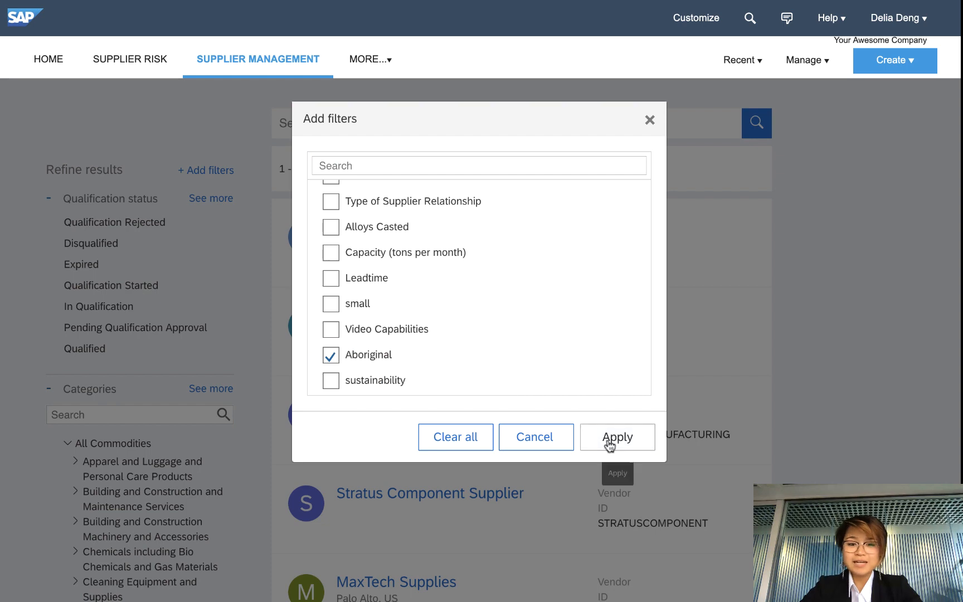
# Apply the Aboriginal = Yes filter, browse the results, then search suppliers for 'tata'
pyautogui.click(616, 437)
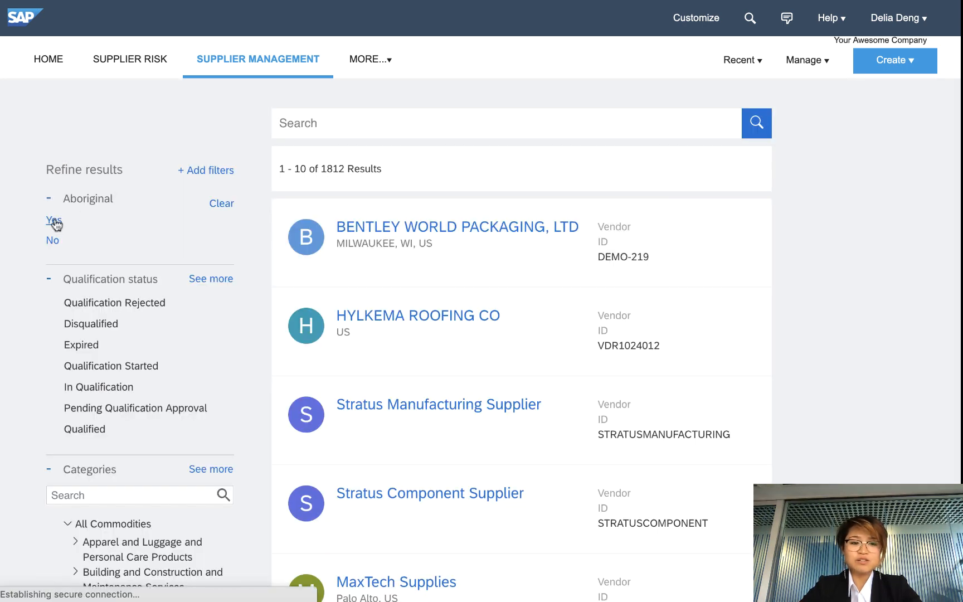
pyautogui.click(52, 220)
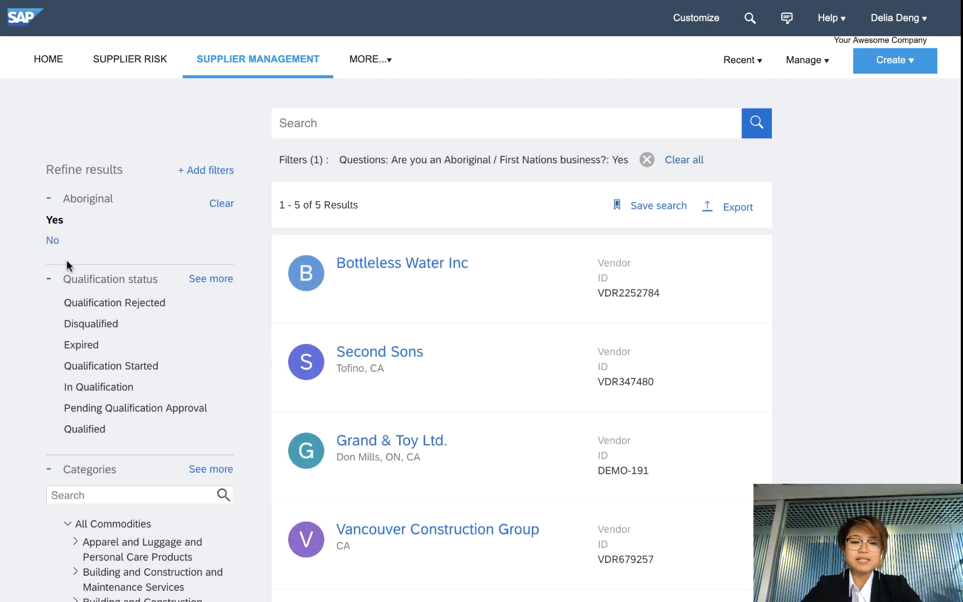
pyautogui.scroll(-3)
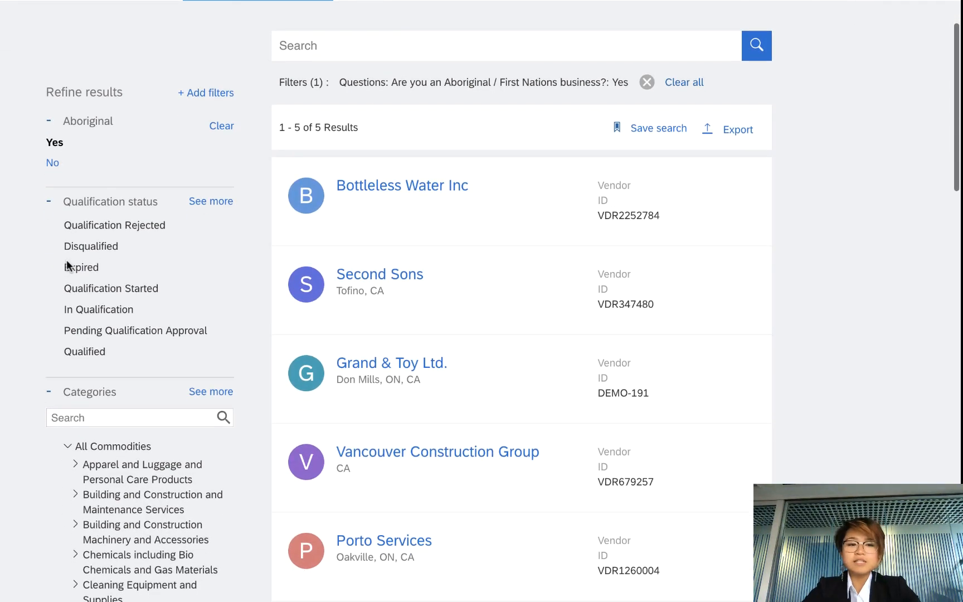
pyautogui.scroll(-3)
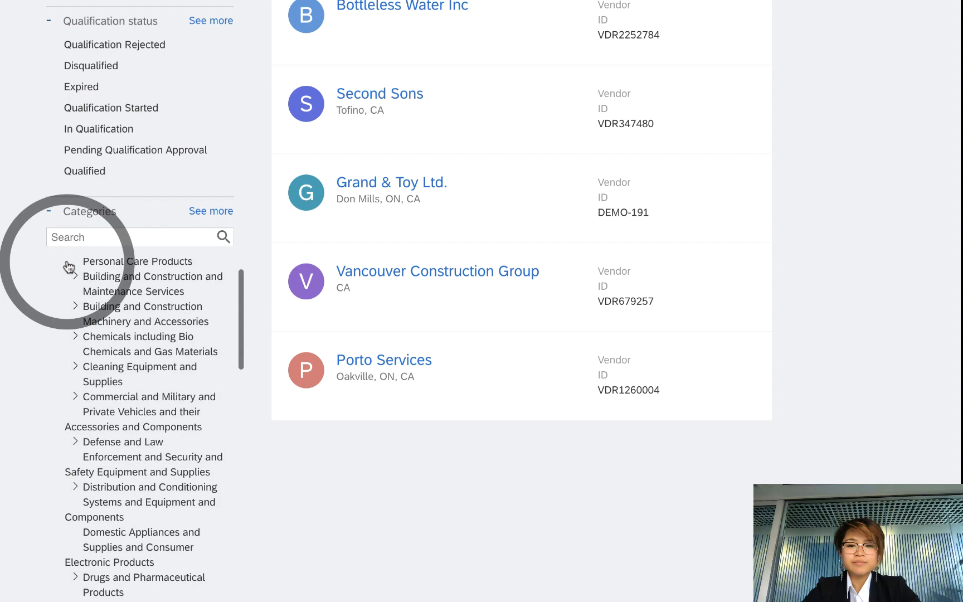
pyautogui.scroll(-3)
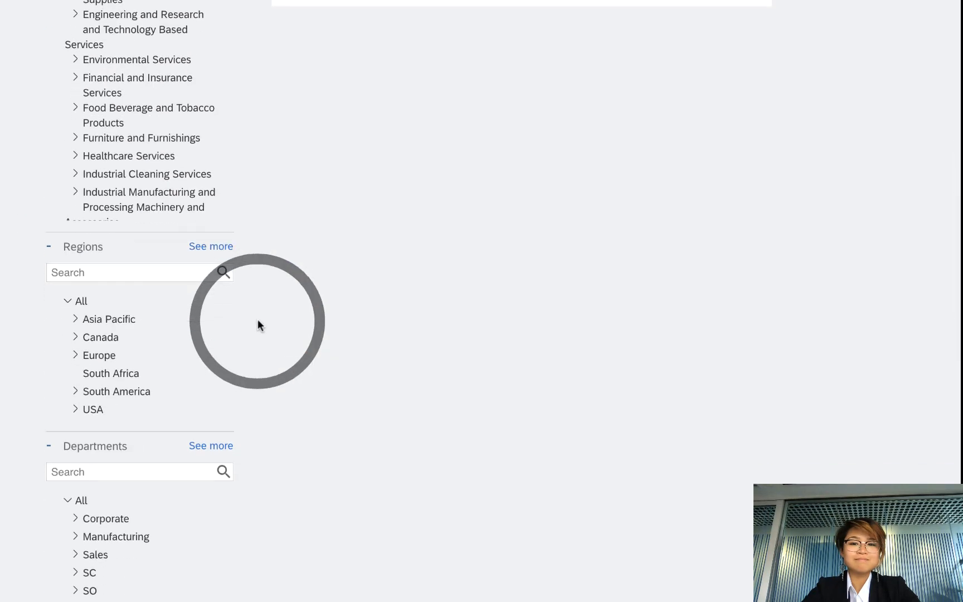
pyautogui.scroll(-3)
pyautogui.write('tata')
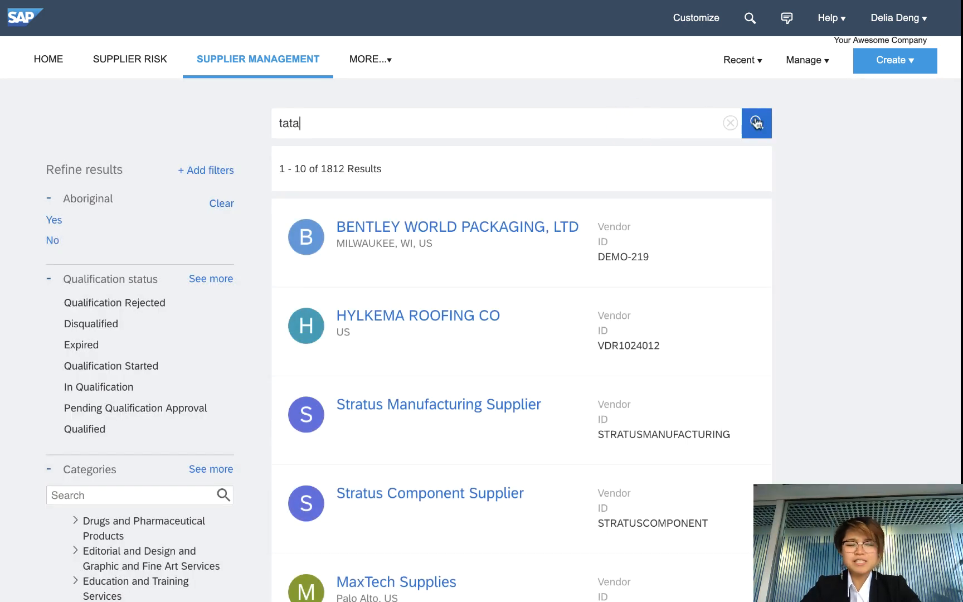
pyautogui.click(757, 123)
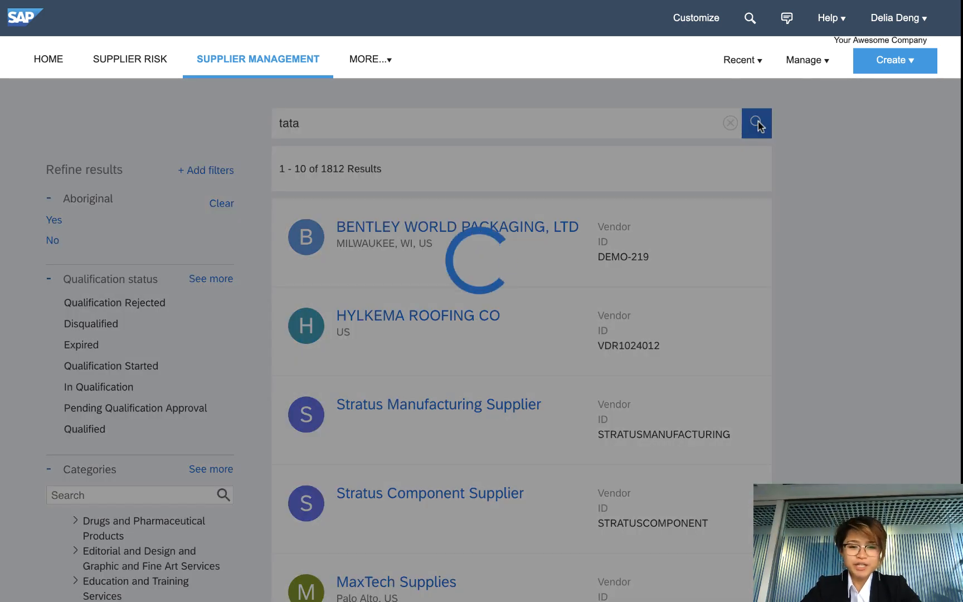
pyautogui.click(756, 123)
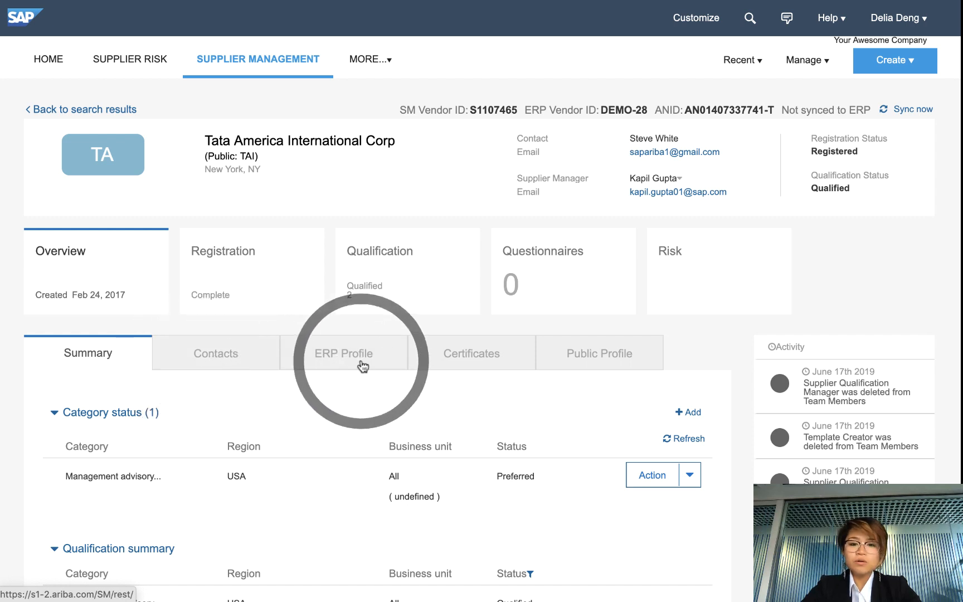
# Open Tata Consultancy's Certificates tab showing expired ISO 9000 and SSAE 16
pyautogui.click(471, 353)
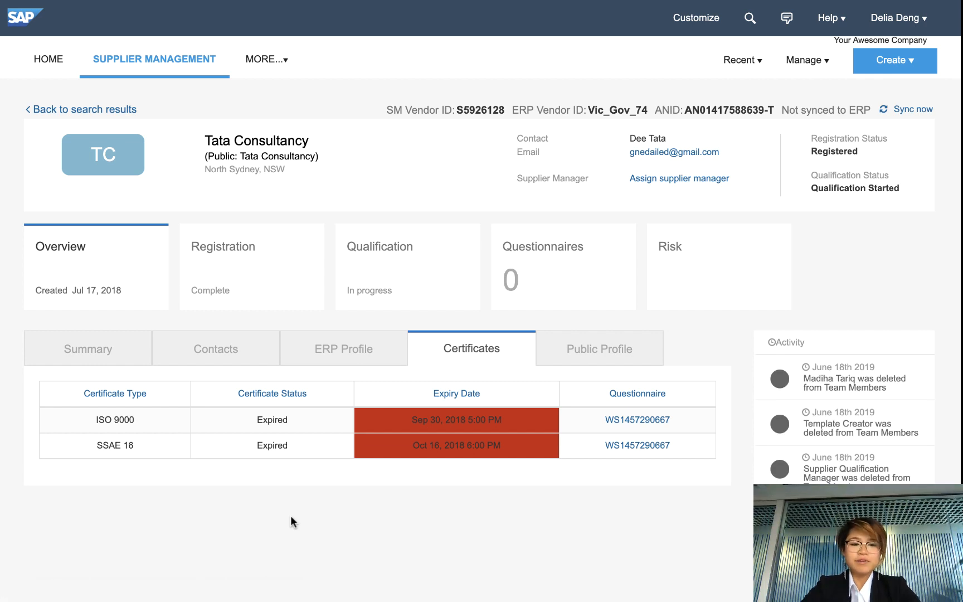
pyautogui.moveTo(176, 438)
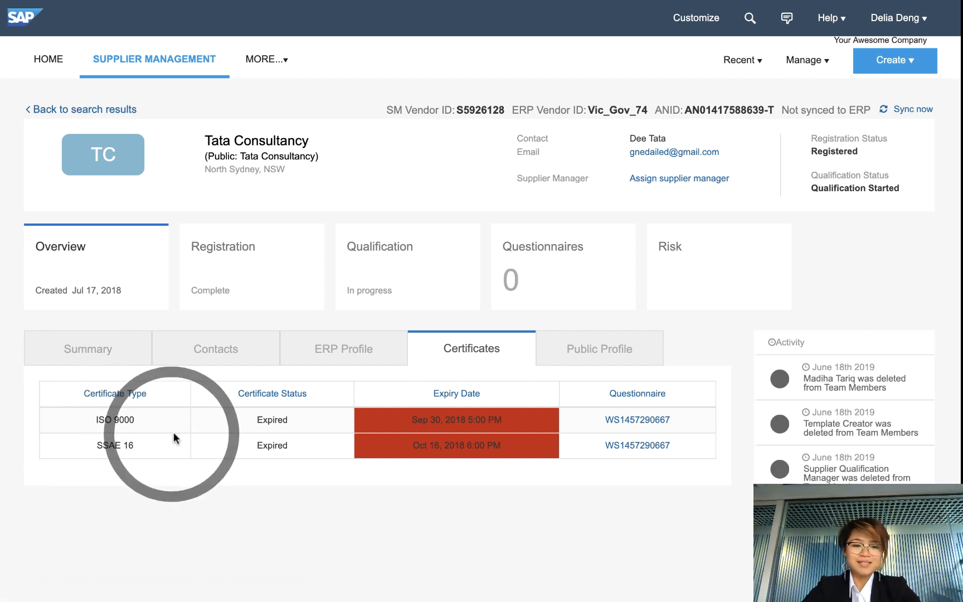
pyautogui.moveTo(637, 420)
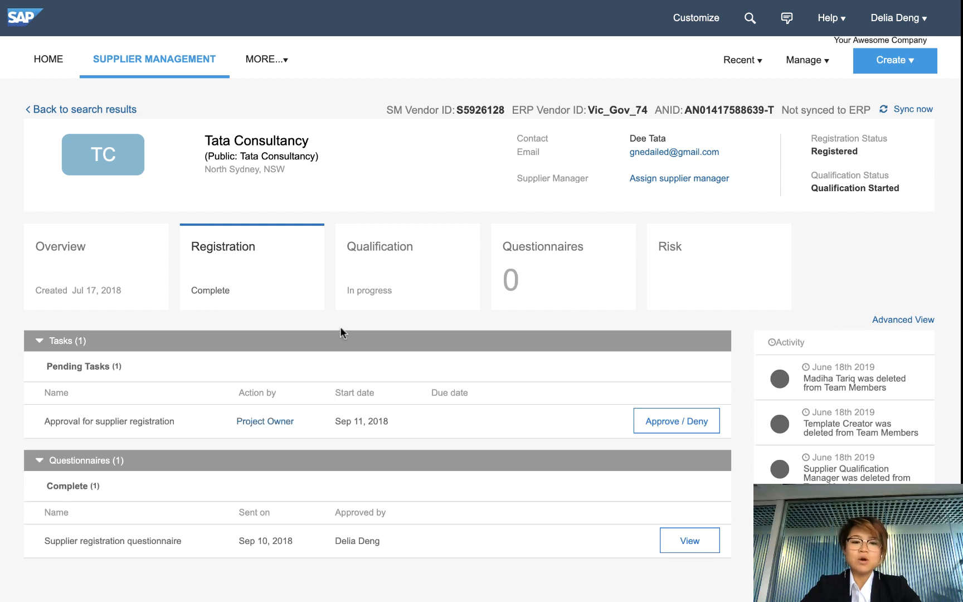
pyautogui.moveTo(592, 445)
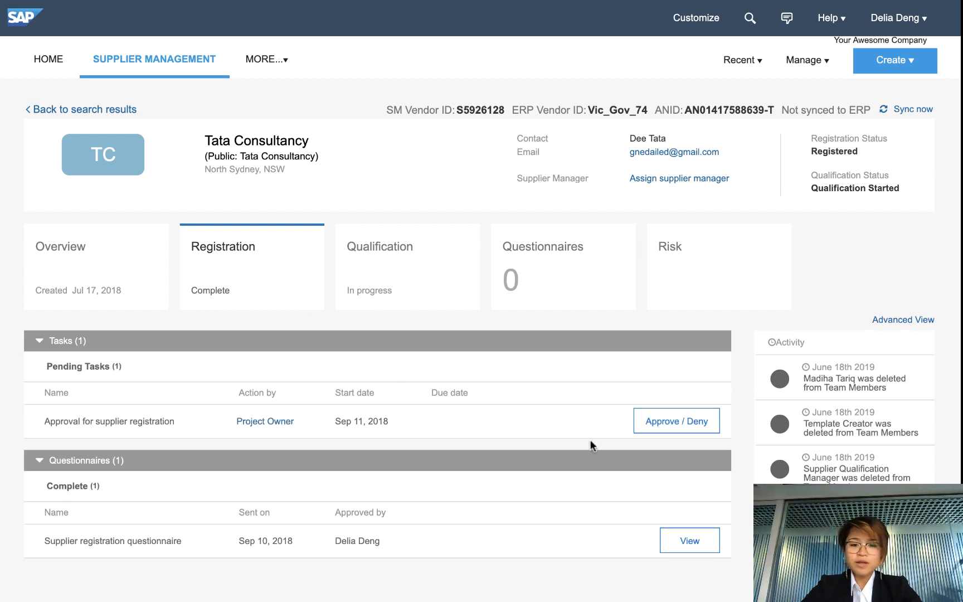